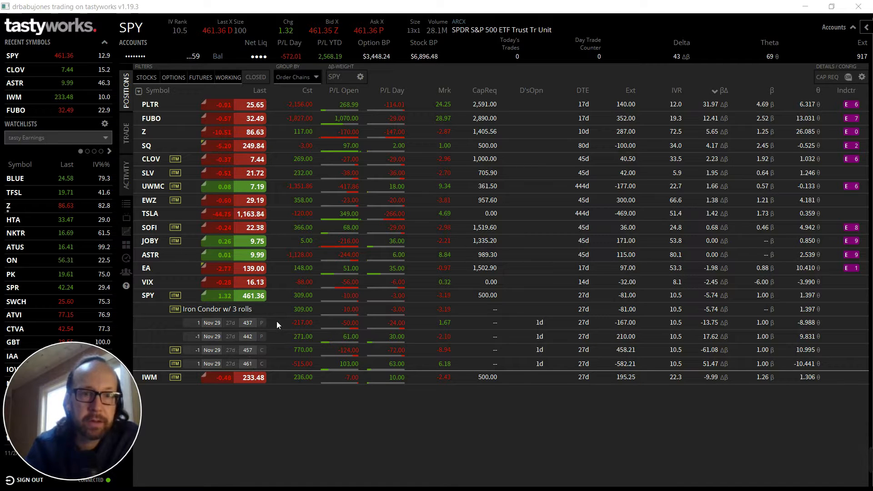
Load a closing order for the SPY iron condor's Nov 29 put legs, priced at 4.11 credit
click(126, 128)
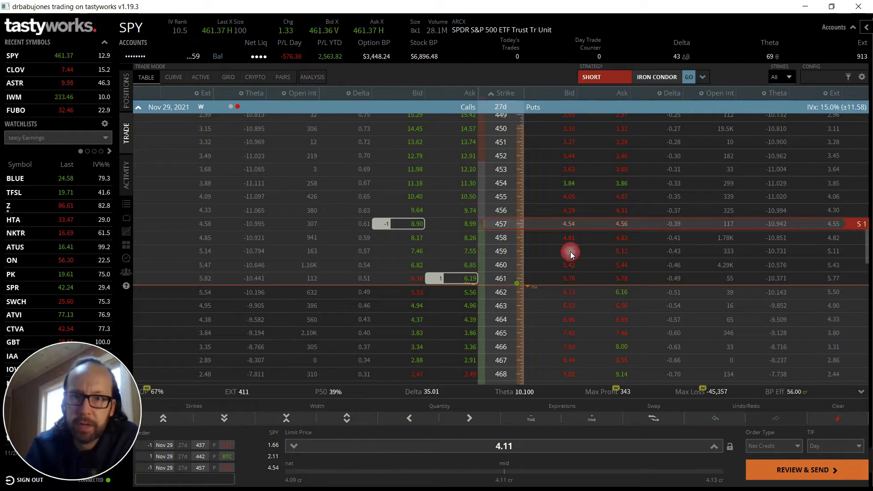
Review the roll to a 453/457 put spread at a 0.46 net credit
scroll(down, 3)
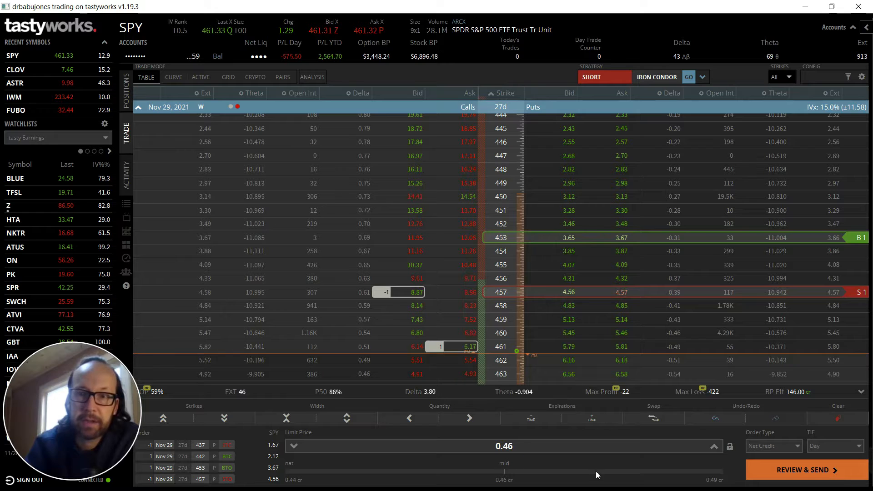
click(801, 470)
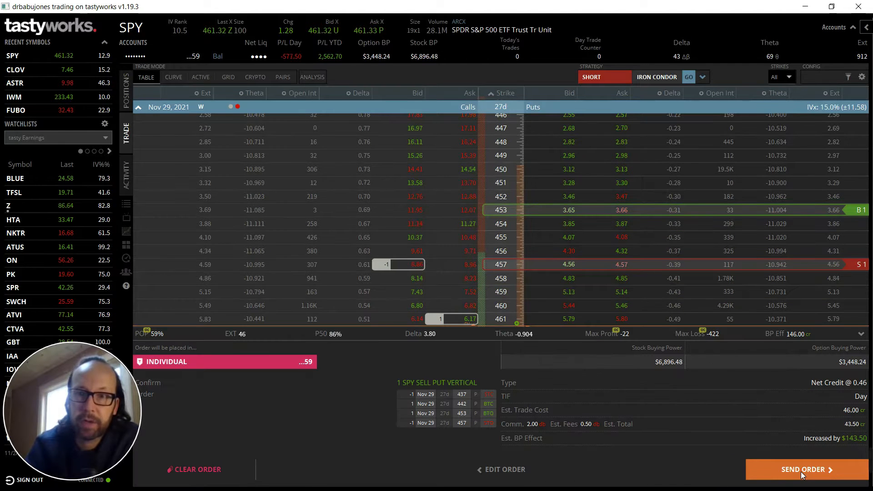
Send the 0.46 credit SPY roll and view it working in Activity
click(801, 469)
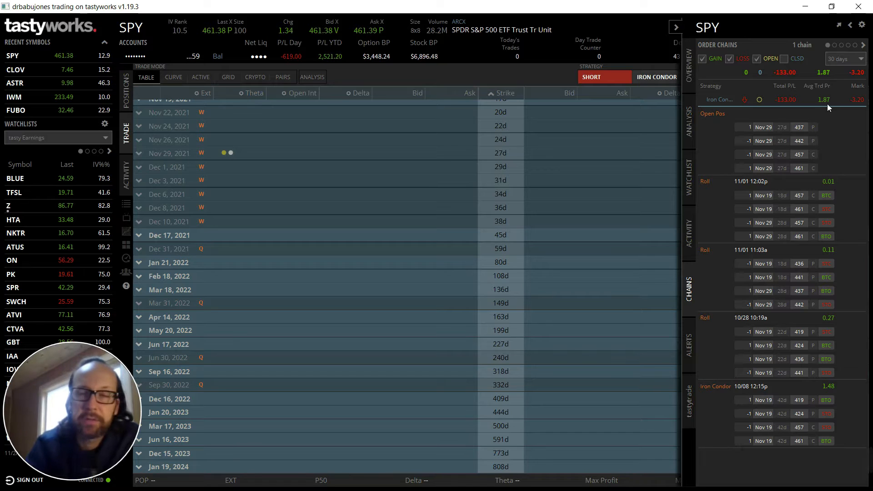
click(126, 166)
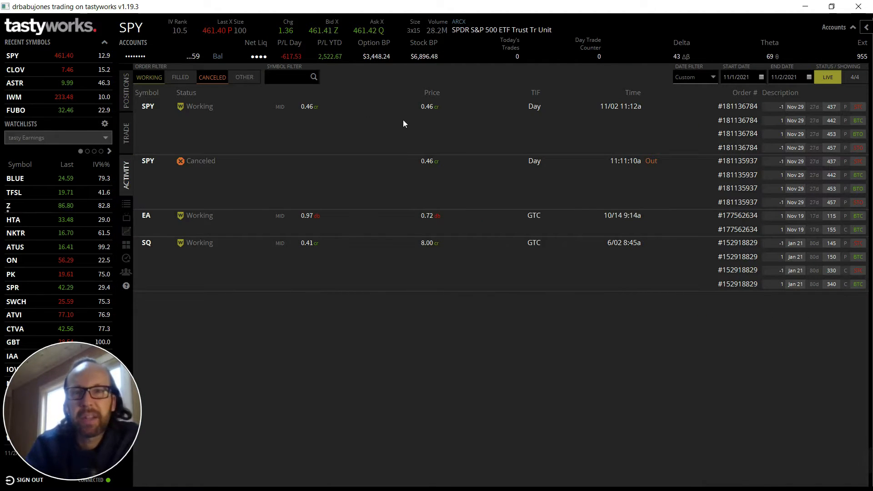
mouse_move(419, 126)
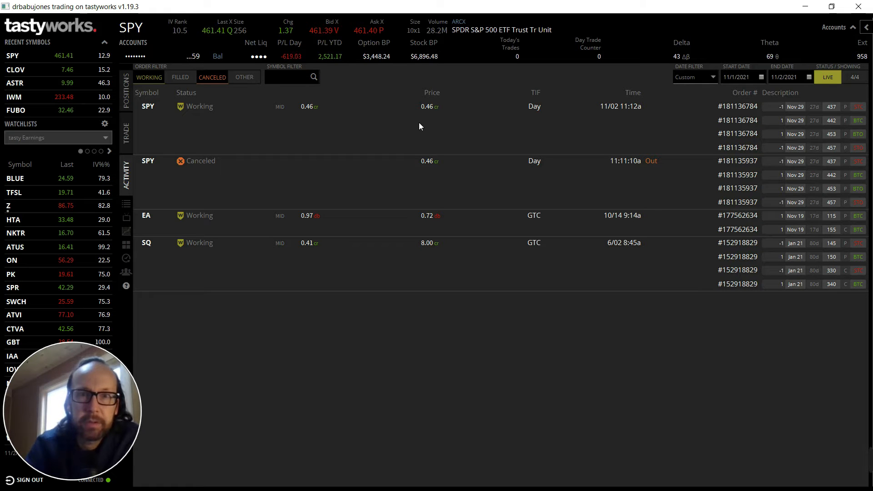
Re-price the working SPY roll order to a 0.45 credit and resend it
click(126, 132)
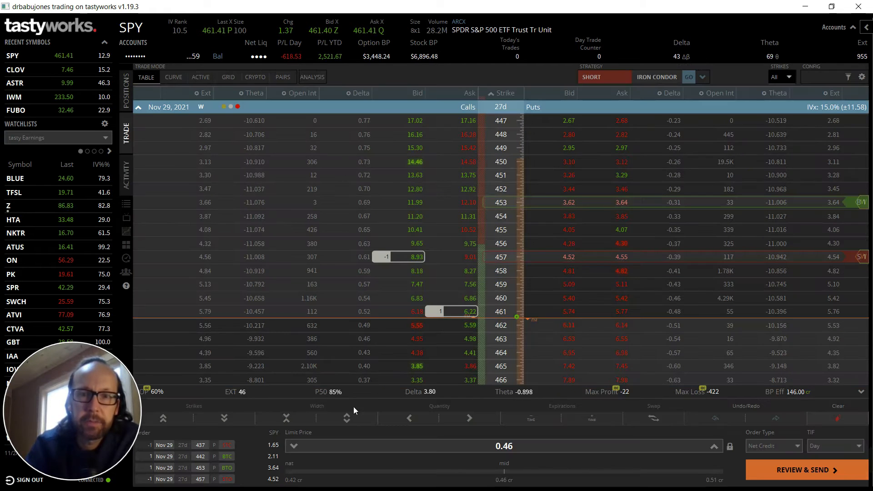
click(800, 469)
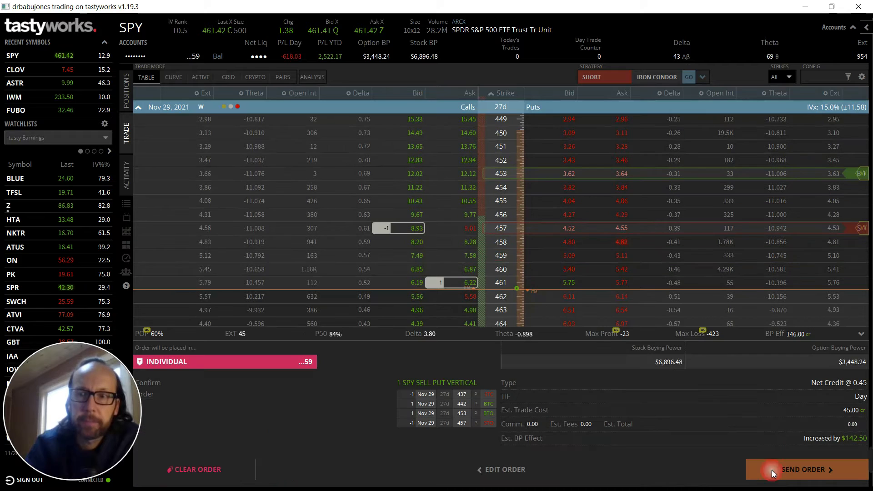
click(800, 469)
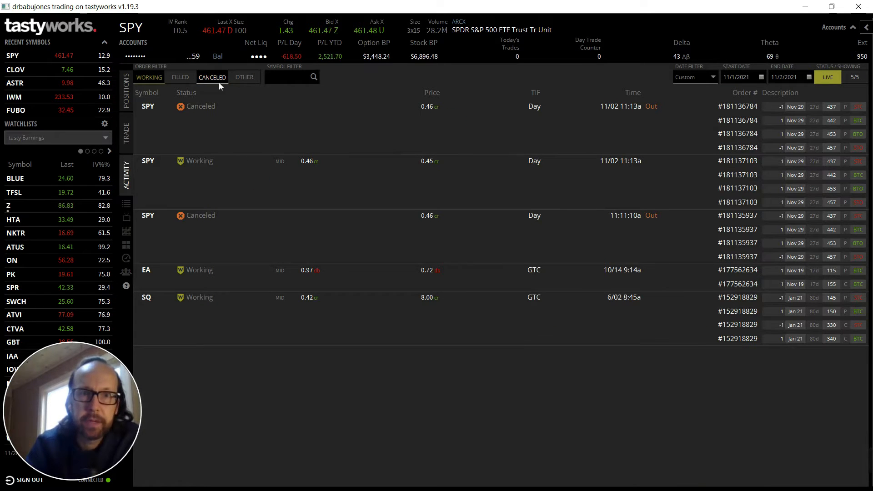
Check the SPY roll history showing the fill at a 0.44 credit
click(148, 77)
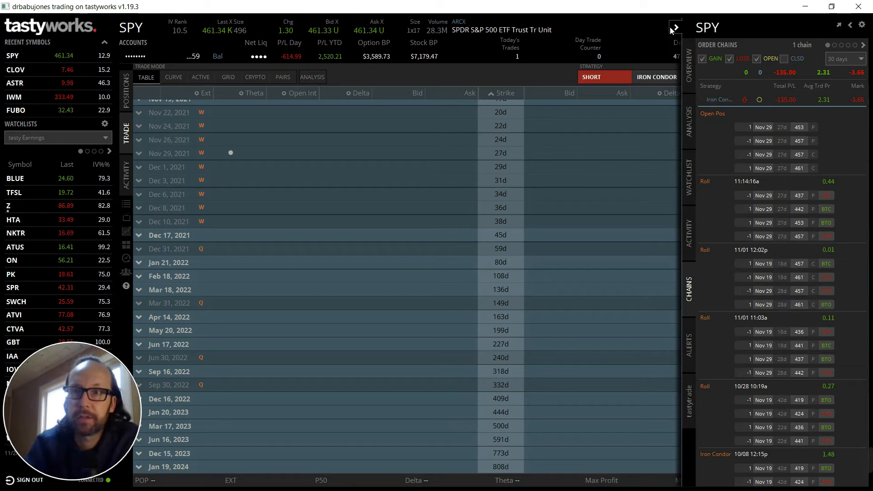
Close the history panel and view the SPY condor's 453/457 puts and 457/461 calls
click(673, 27)
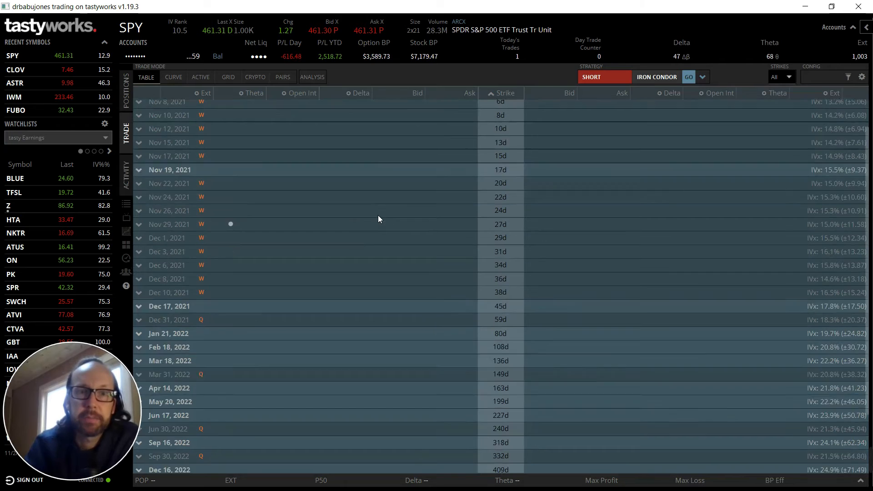
scroll(down, 3)
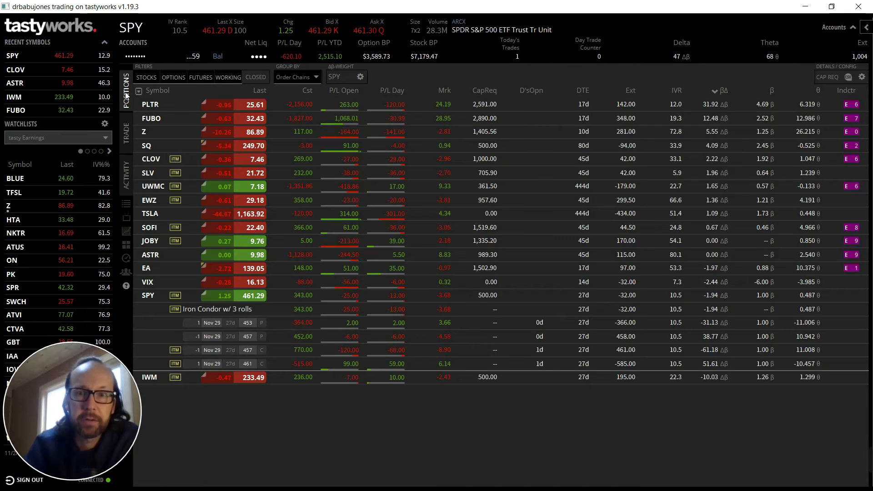
mouse_move(394, 328)
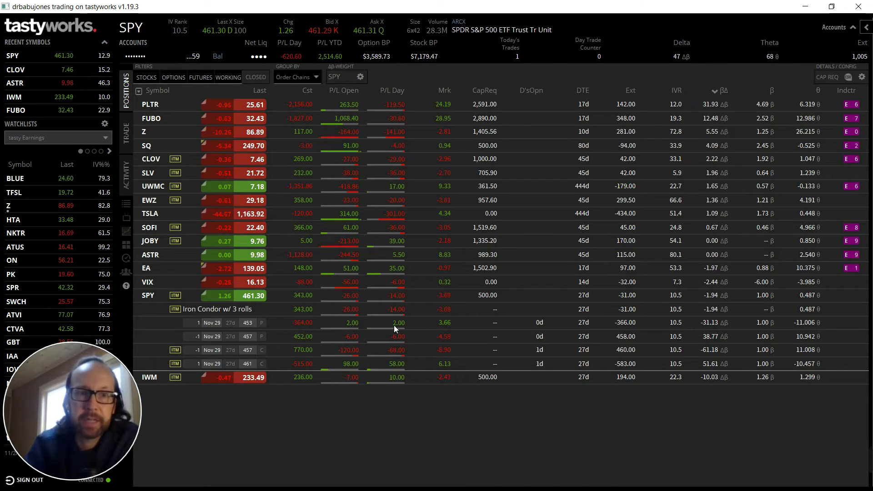
mouse_move(268, 366)
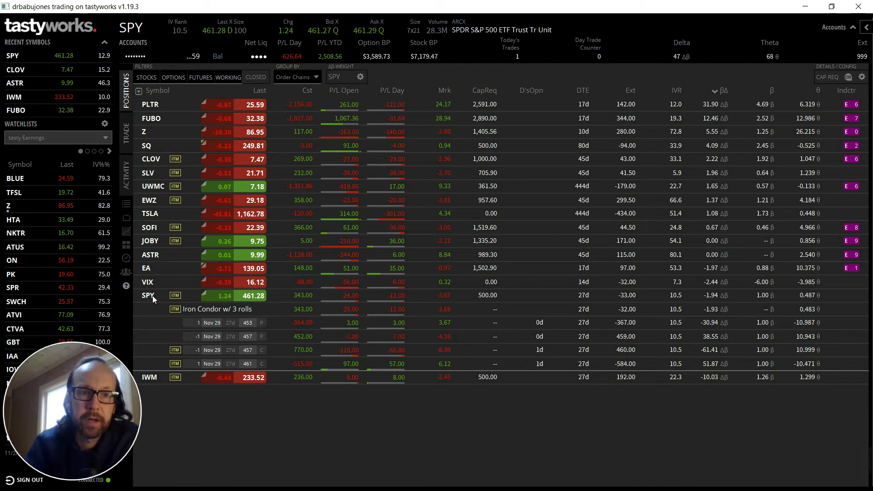
Collapse the SPY condor and expand the Z strangle's Nov 12 80 put and 120 call
click(148, 295)
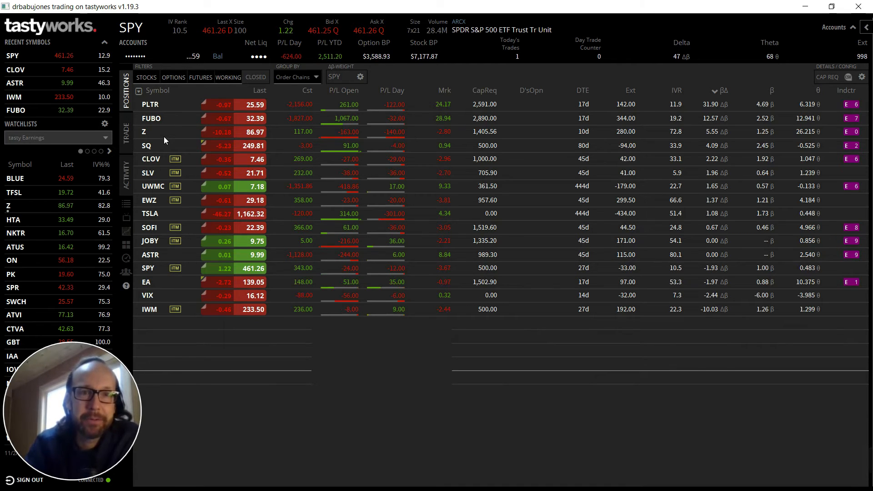
click(144, 132)
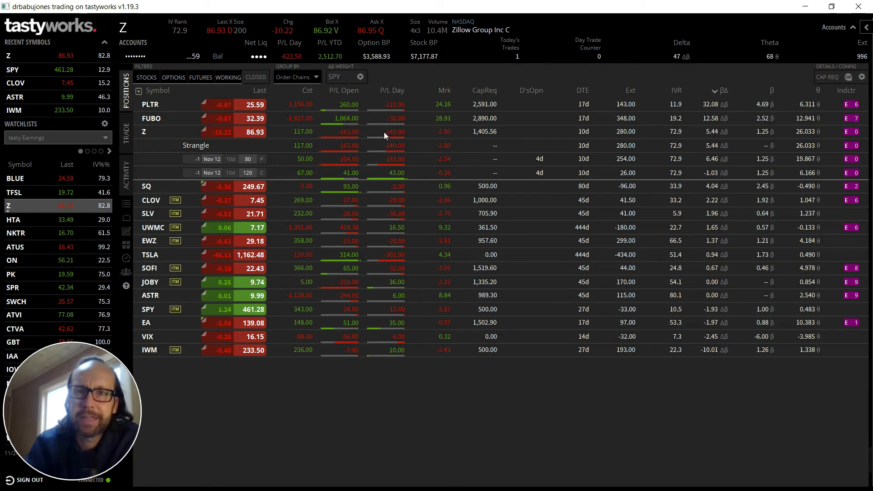
mouse_move(667, 158)
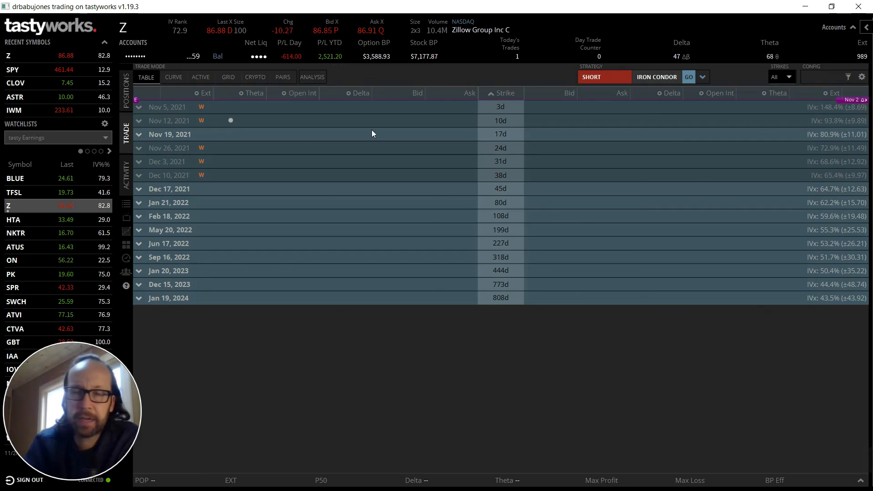
click(126, 92)
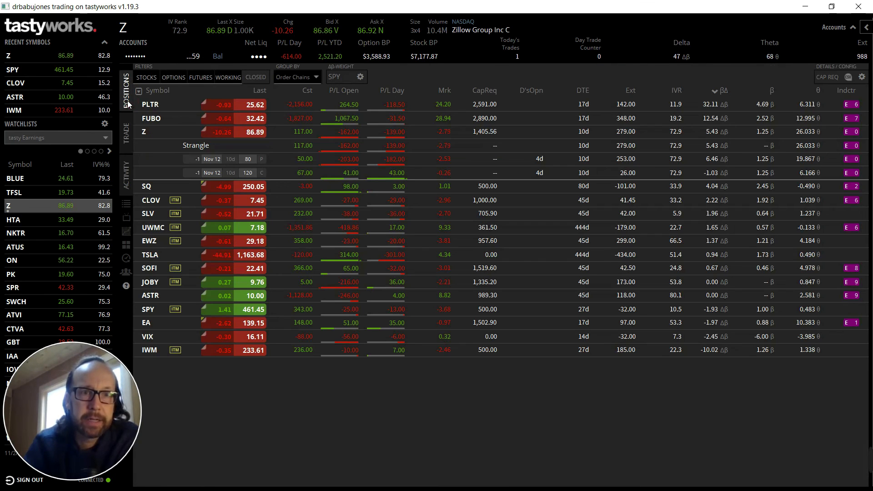